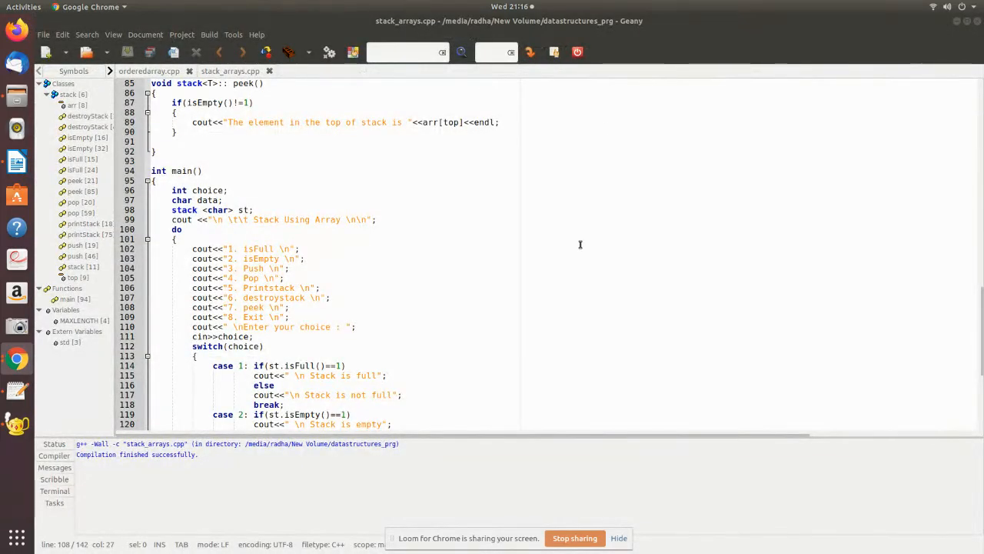
pyautogui.moveTo(591, 231)
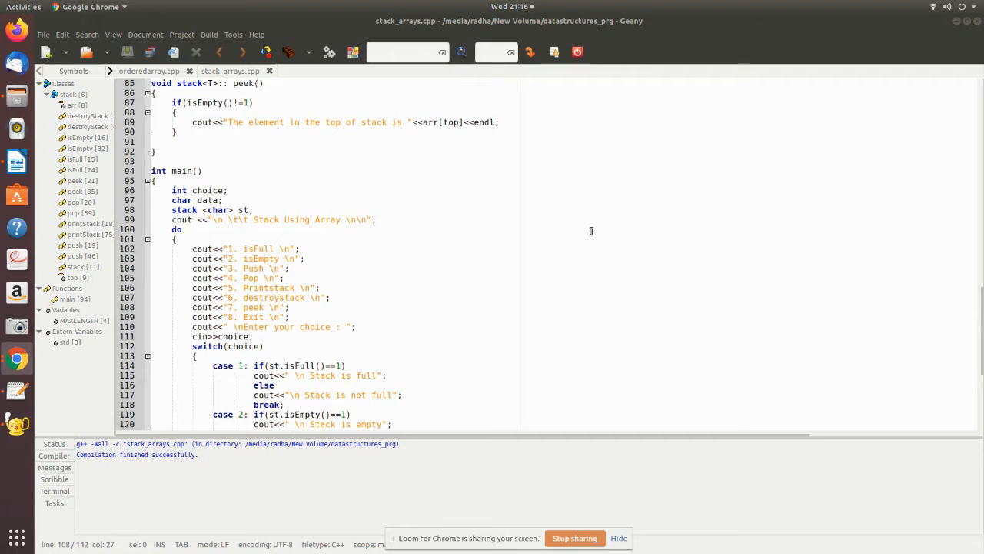
pyautogui.moveTo(482, 285)
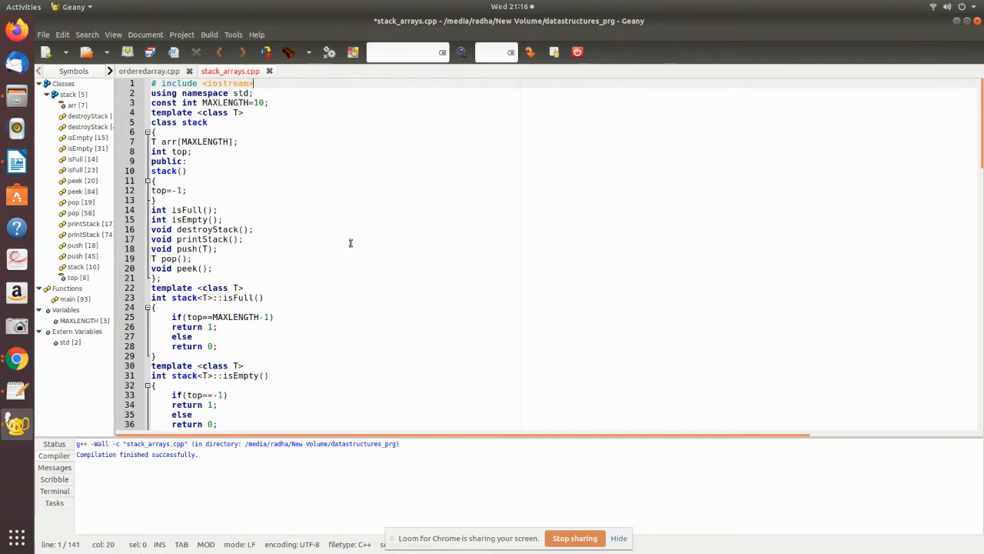
pyautogui.moveTo(254, 203)
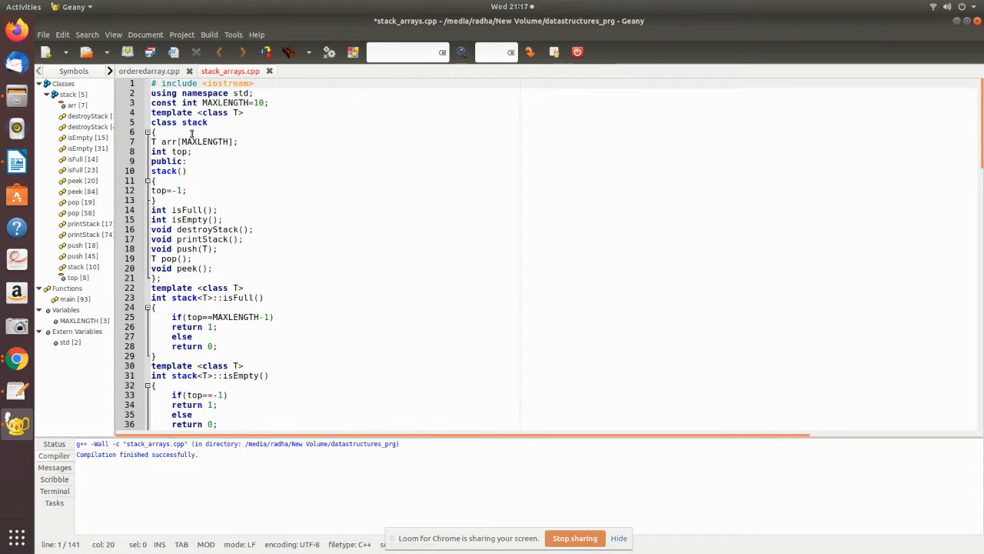
pyautogui.moveTo(212, 175)
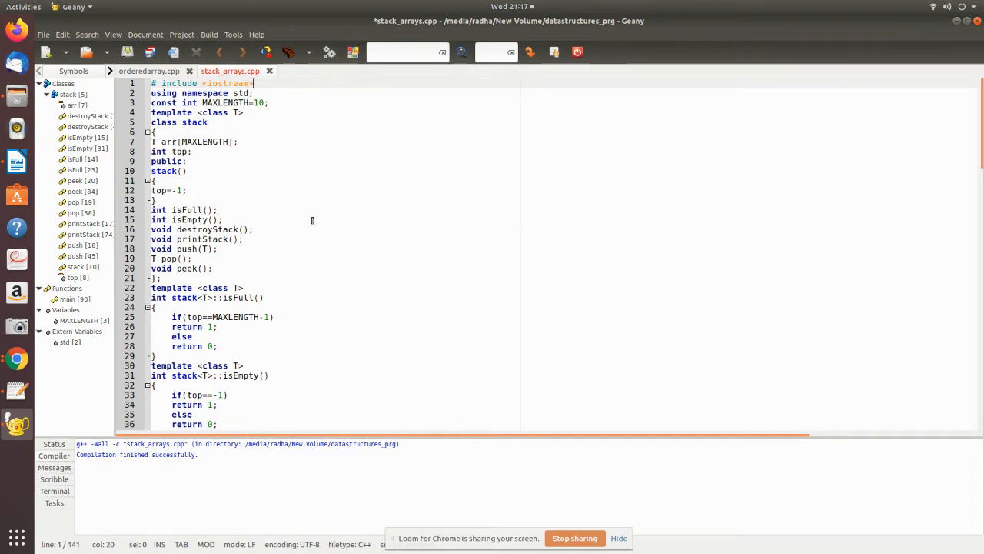
pyautogui.moveTo(232, 228)
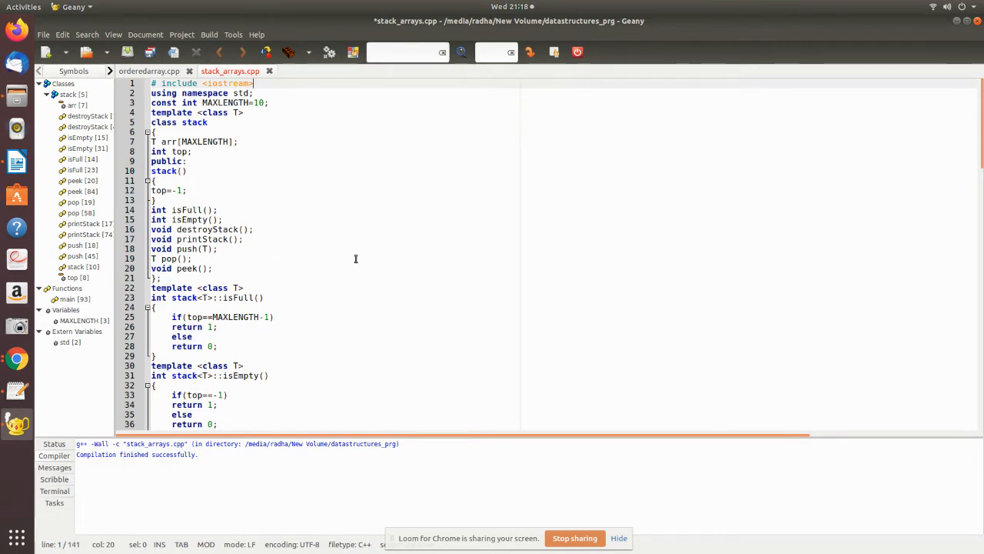
pyautogui.moveTo(225, 270)
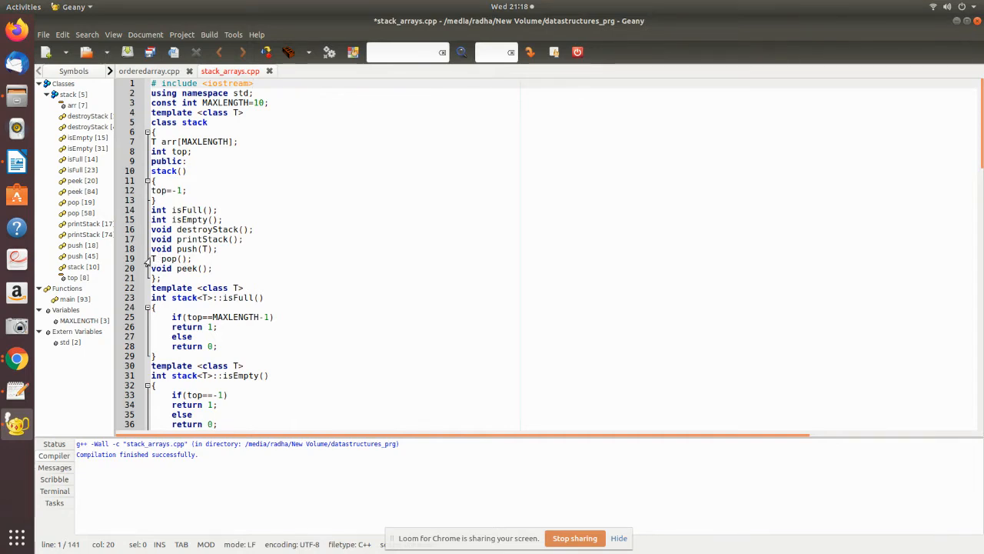
# Scroll the source past isFull() and isEmpty() to destroyStack and the start of push
pyautogui.scroll(-3)
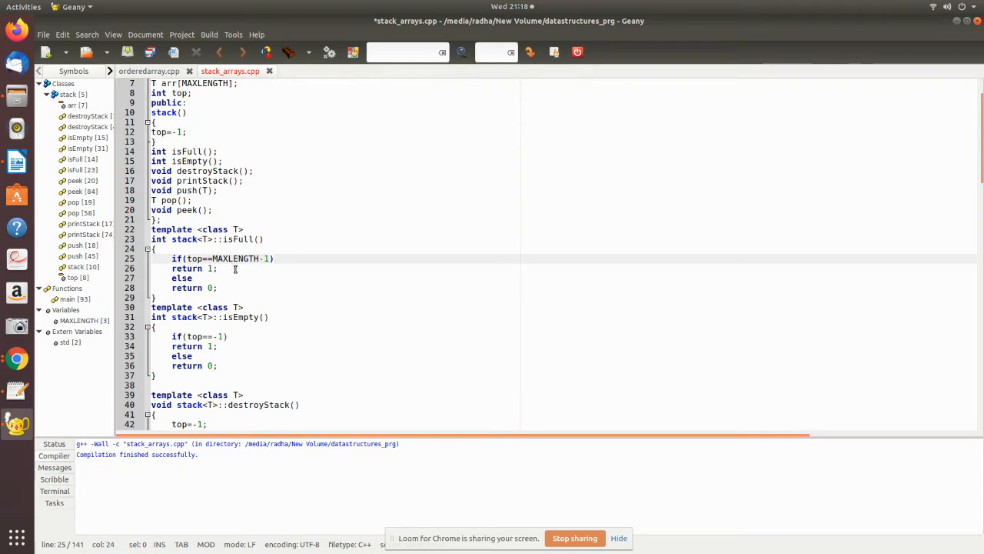
pyautogui.scroll(-3)
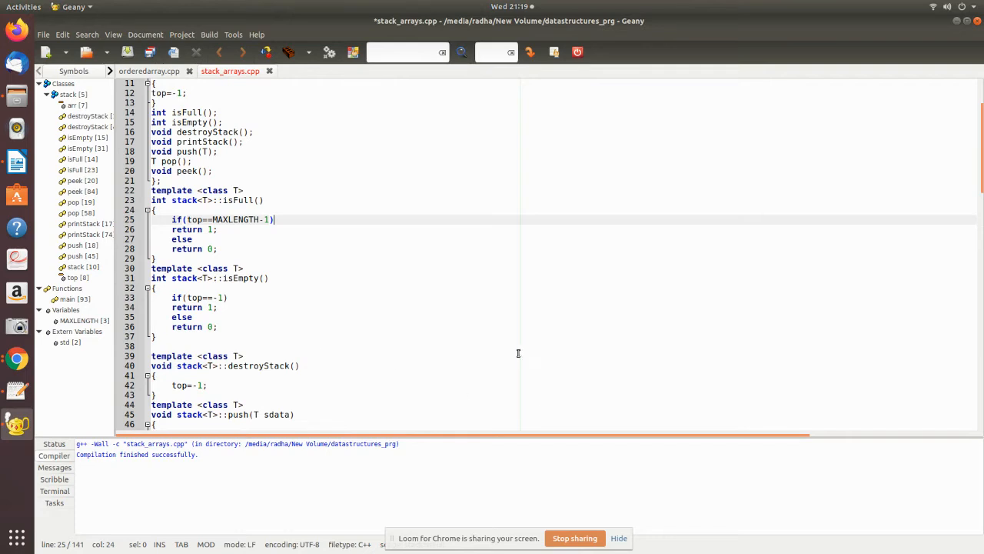
# Scroll down to show the full push() with its stack-full message and the start of pop()
pyautogui.scroll(-3)
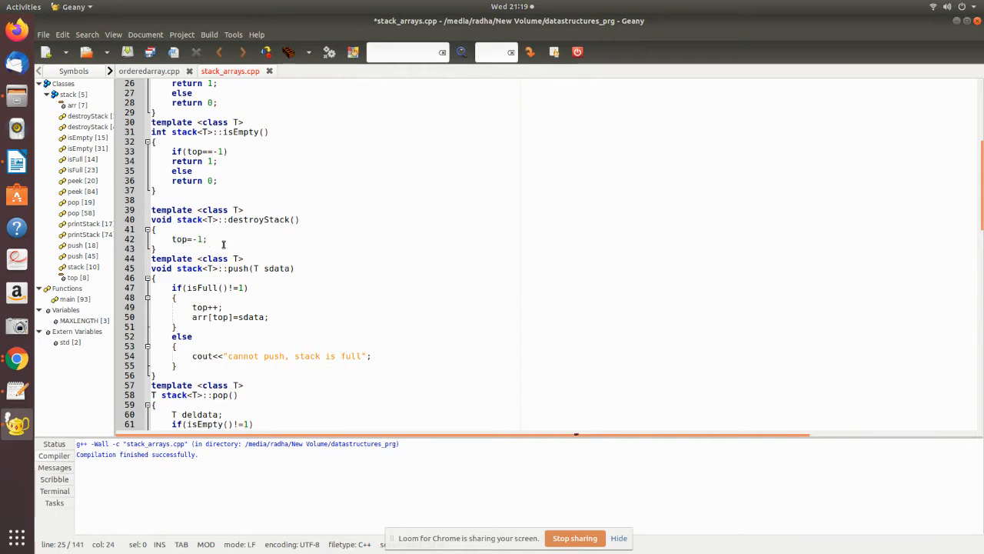
pyautogui.moveTo(483, 266)
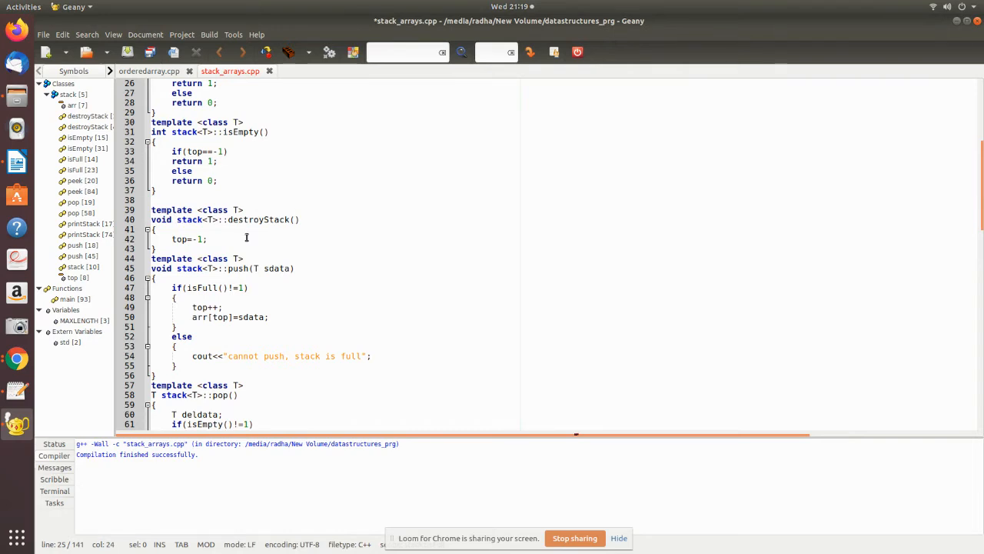
pyautogui.moveTo(423, 239)
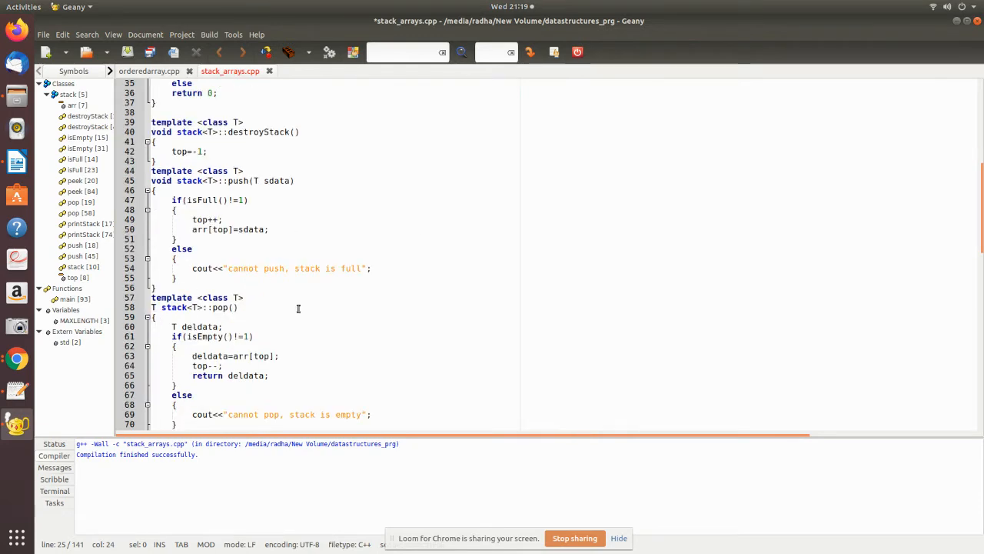
pyautogui.moveTo(410, 232)
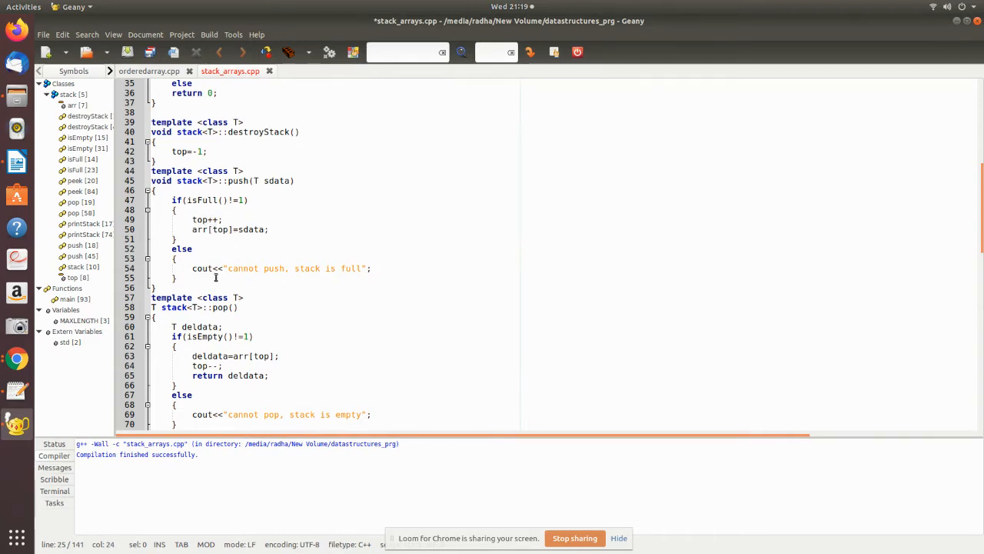
# Scroll down through pop(), printStack() and peek() to main's menu
pyautogui.scroll(-3)
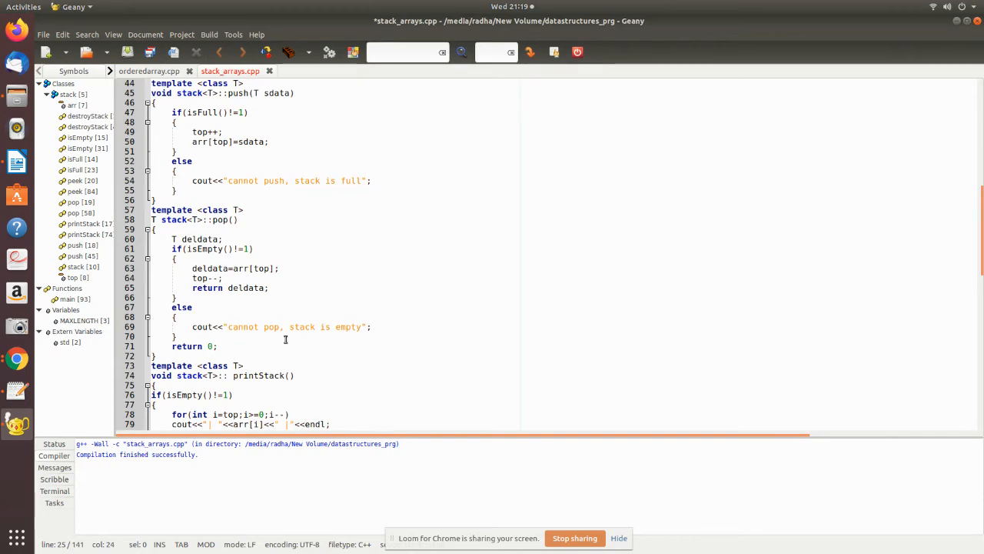
pyautogui.scroll(-3)
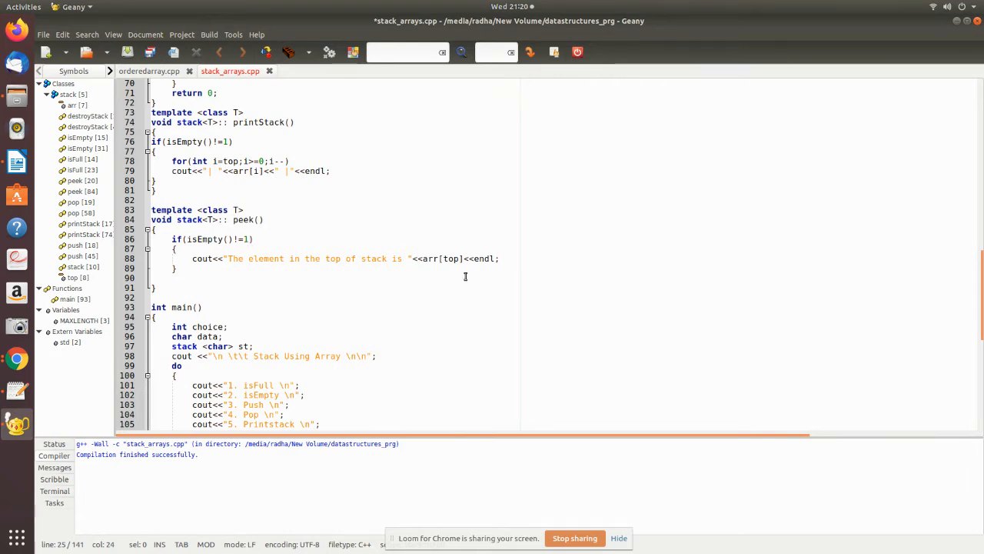
pyautogui.moveTo(466, 257)
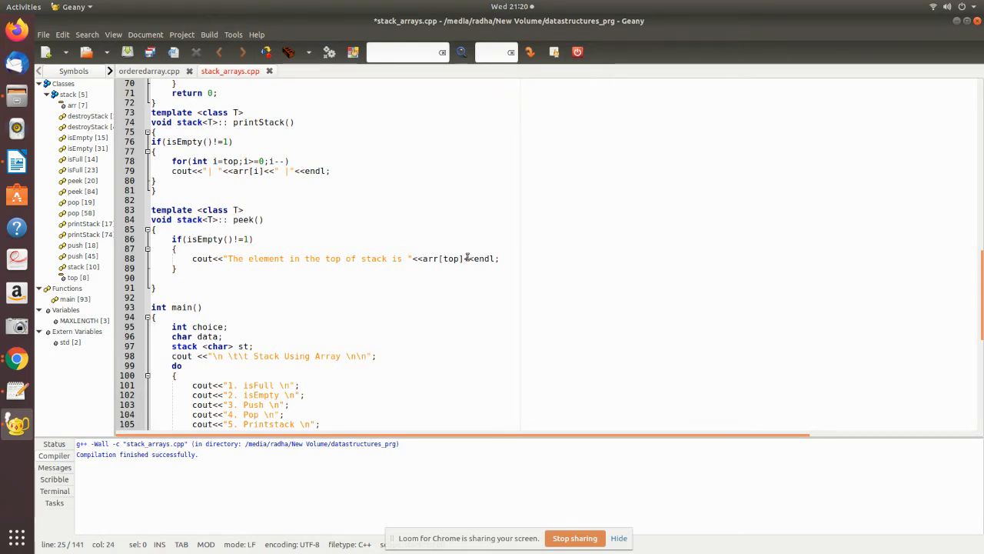
pyautogui.moveTo(491, 274)
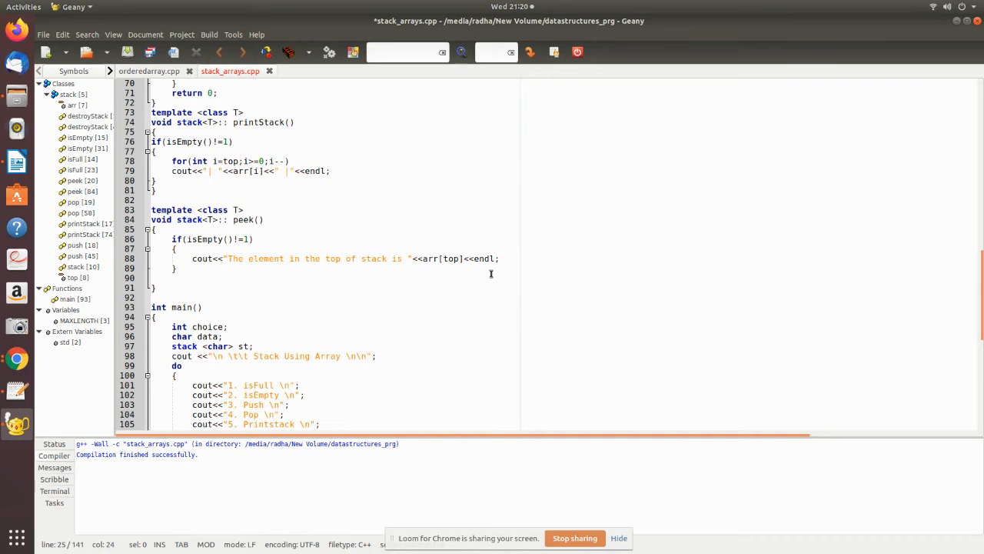
pyautogui.moveTo(448, 294)
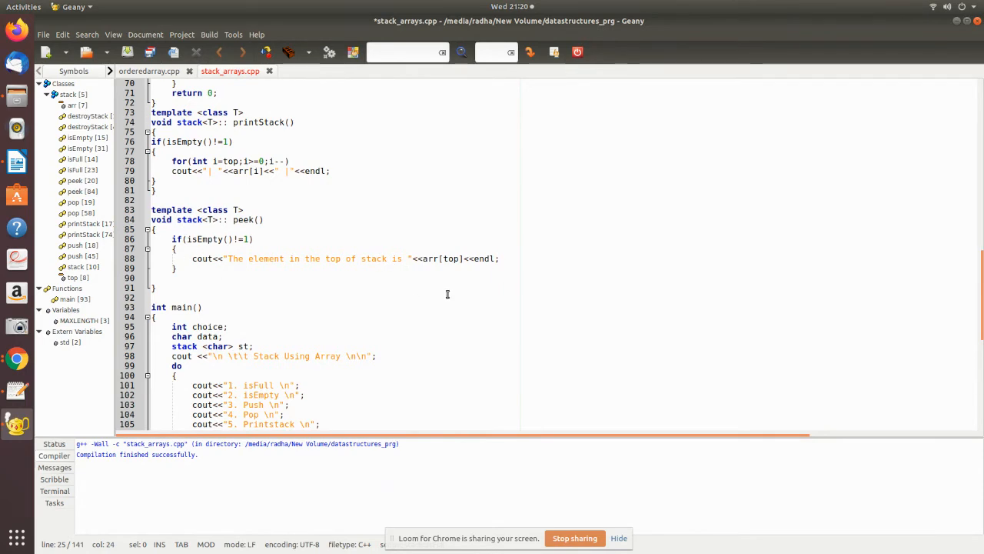
# Scroll to main's eight-option menu, choice input and the isFull/isEmpty switch cases
pyautogui.scroll(-3)
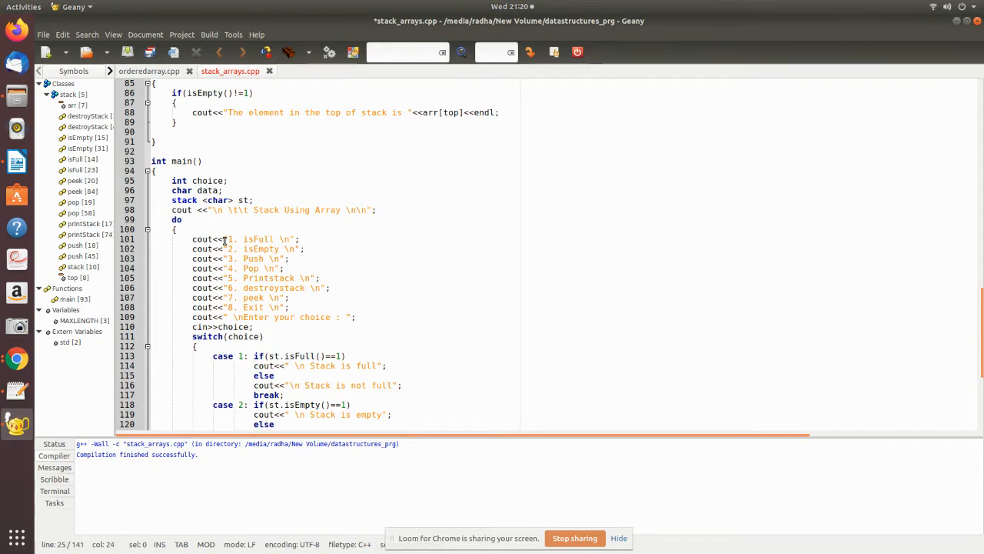
pyautogui.moveTo(269, 301)
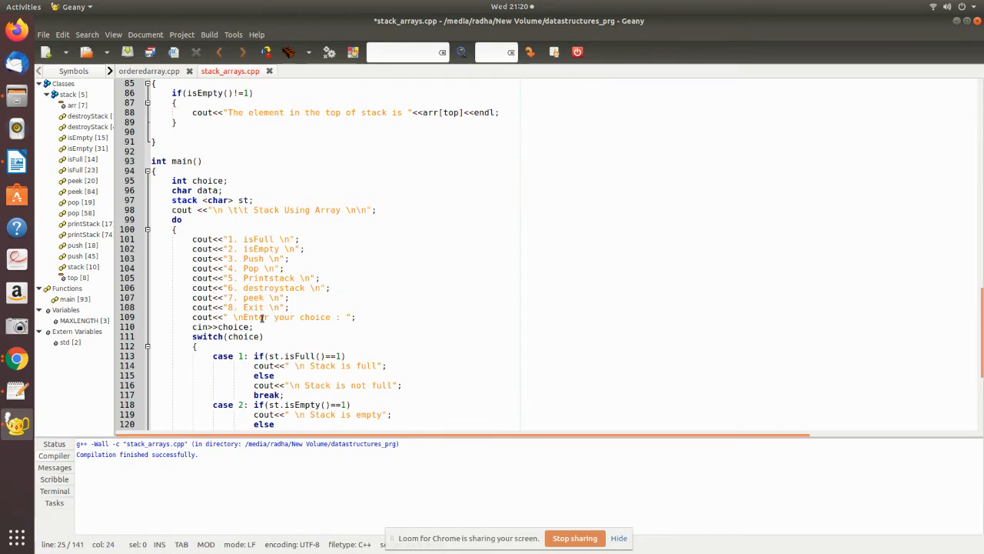
pyautogui.scroll(-3)
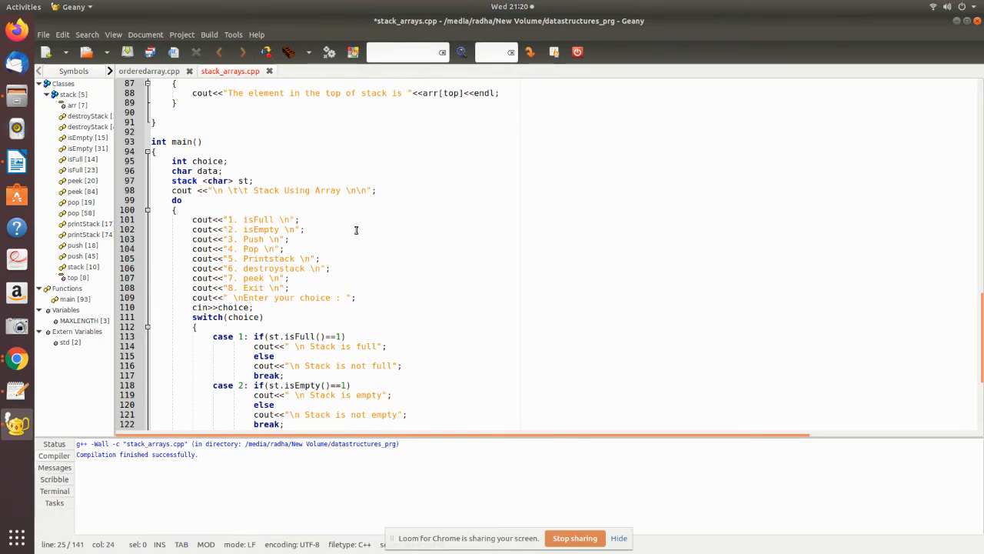
pyautogui.moveTo(229, 194)
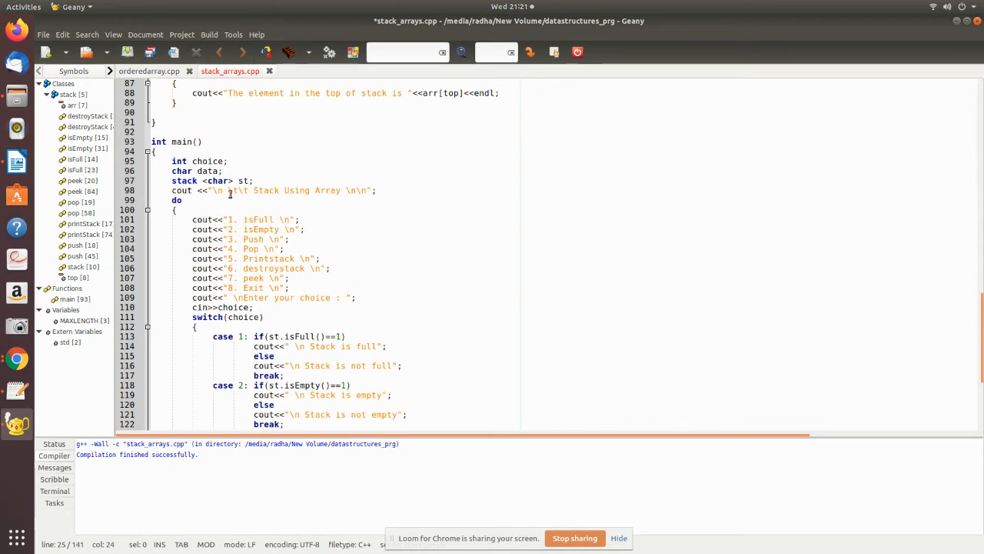
# Edit the stack element type at line 97, then save and build stack_arrays.cpp
pyautogui.click(206, 180)
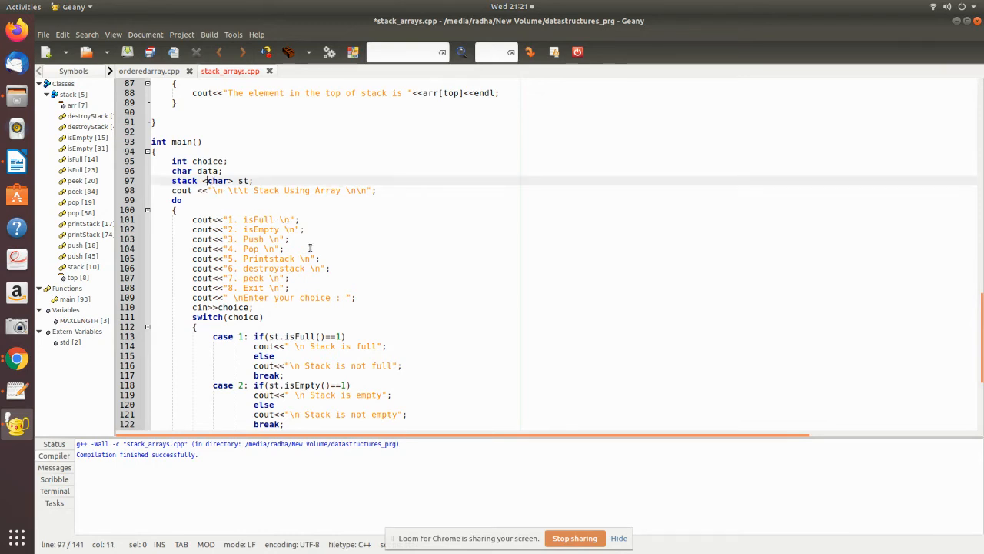
pyautogui.write('int')
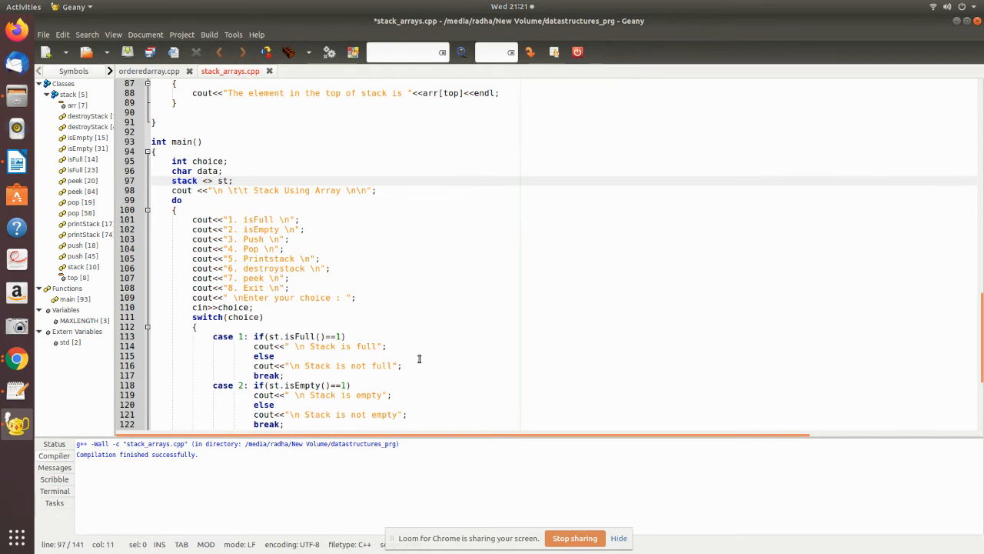
pyautogui.write('d')
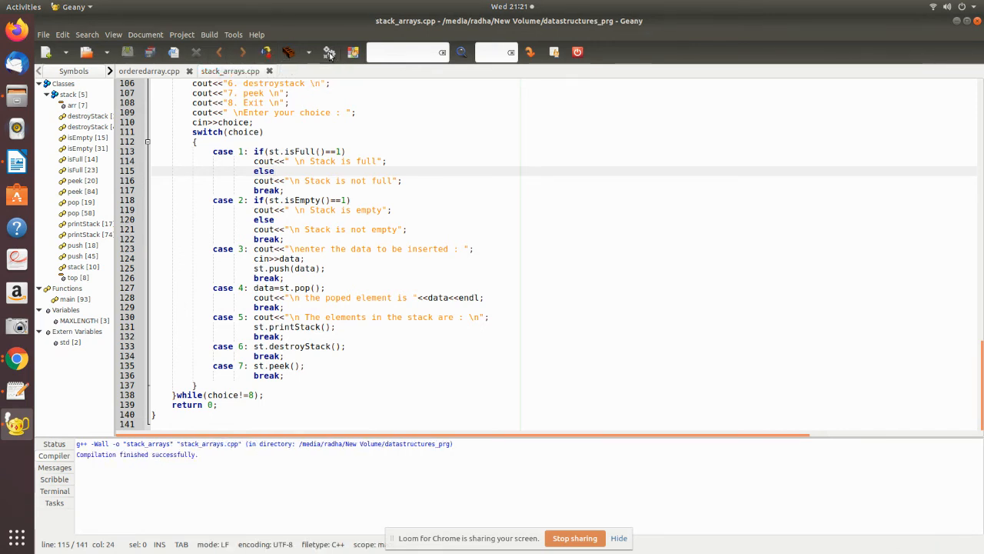
# Run the program, confirm options 1 and 2 report not full and empty, then choose Push
pyautogui.click(328, 52)
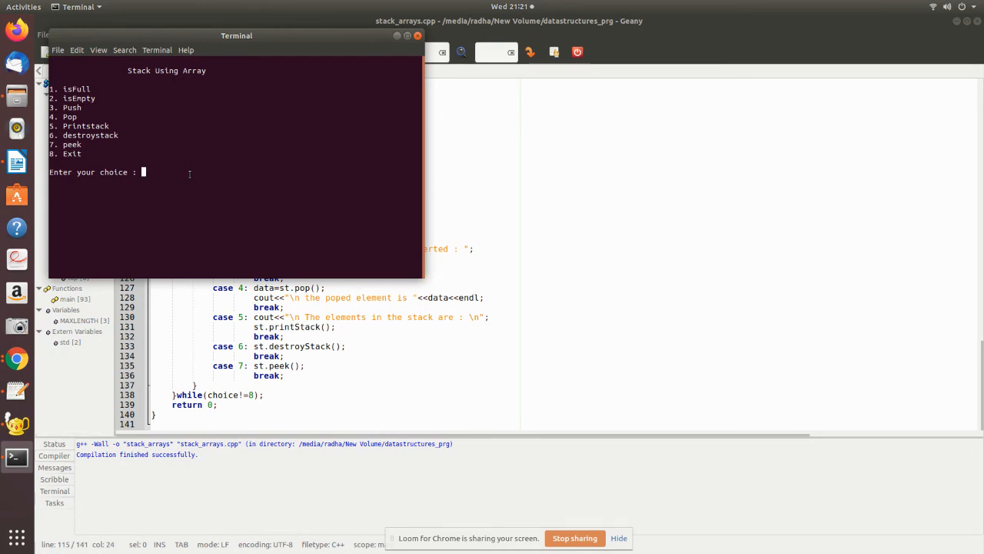
pyautogui.write('1')
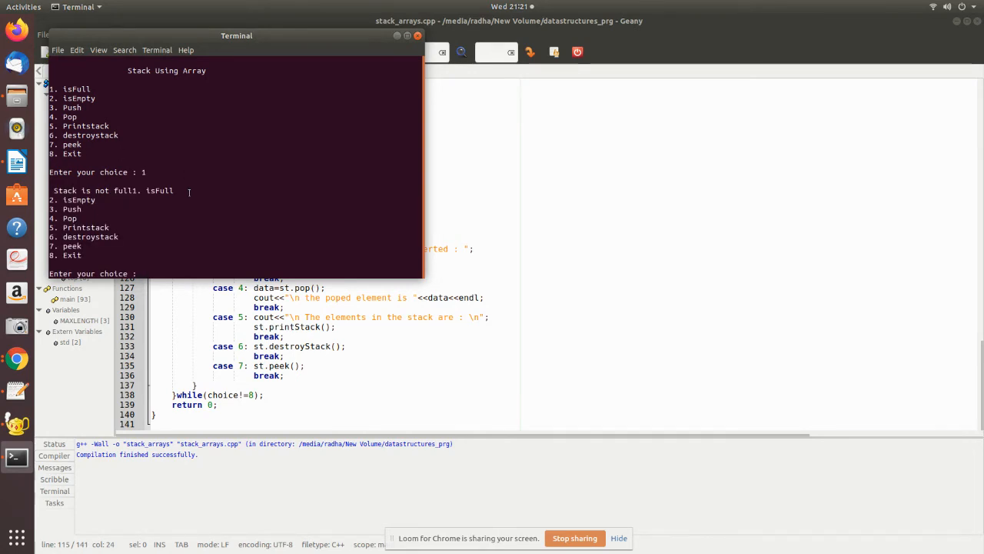
pyautogui.write('2')
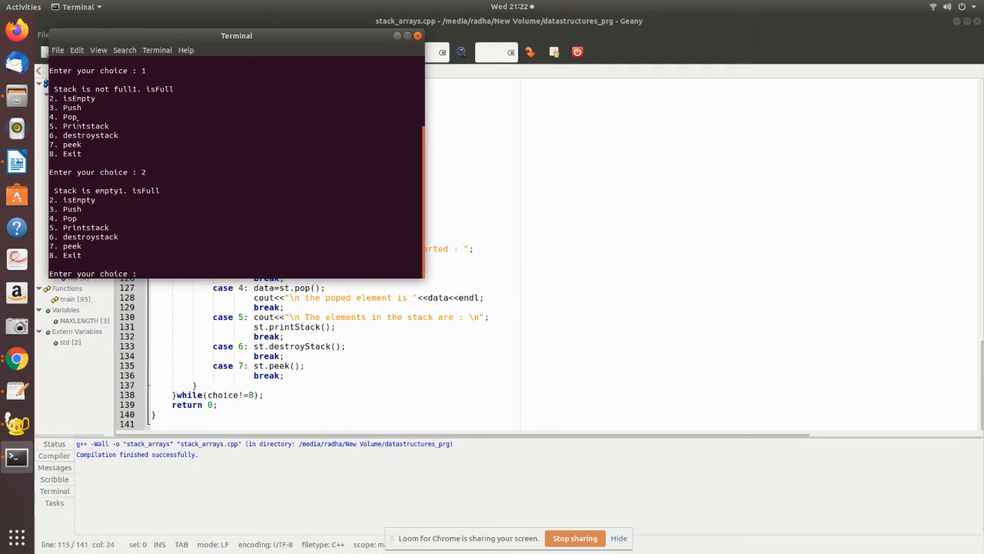
pyautogui.write('3')
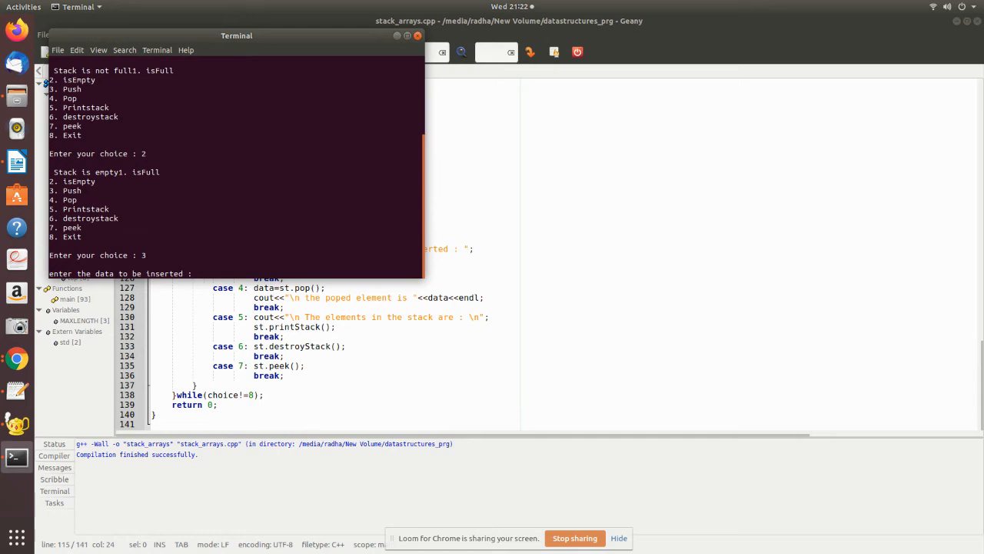
# Push a, b, m and g onto the stack and print it with option 5
pyautogui.write('a')
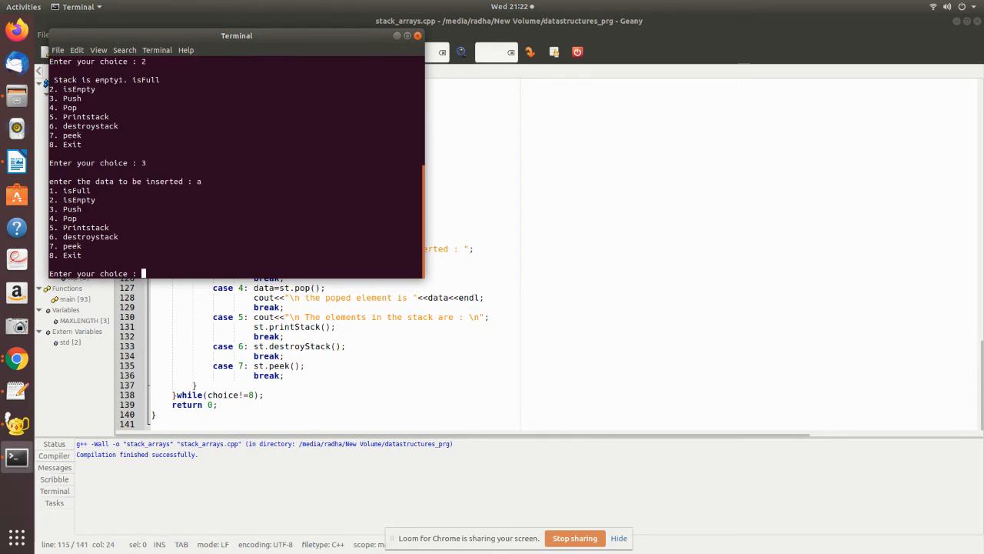
pyautogui.write('3')
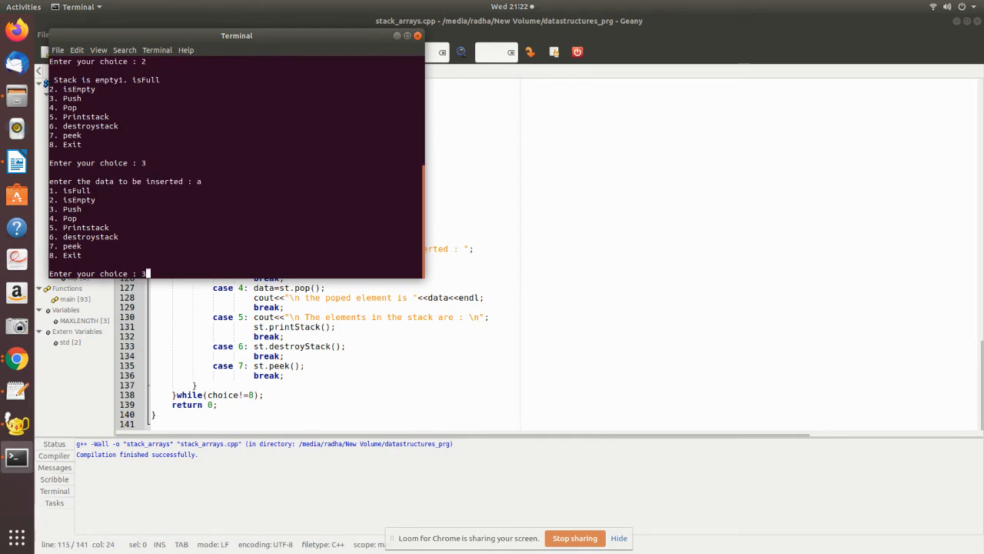
pyautogui.write('be inserted : b')
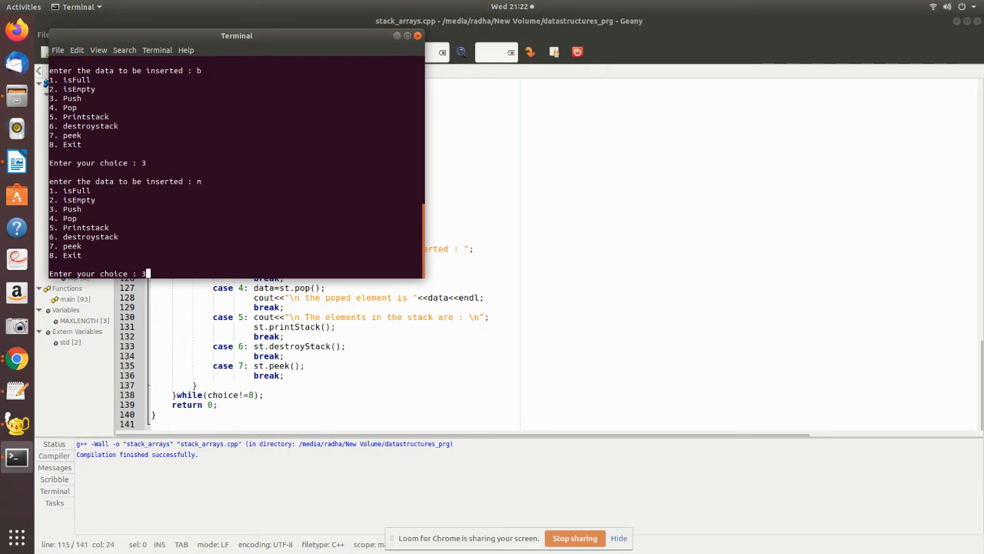
pyautogui.write('g')
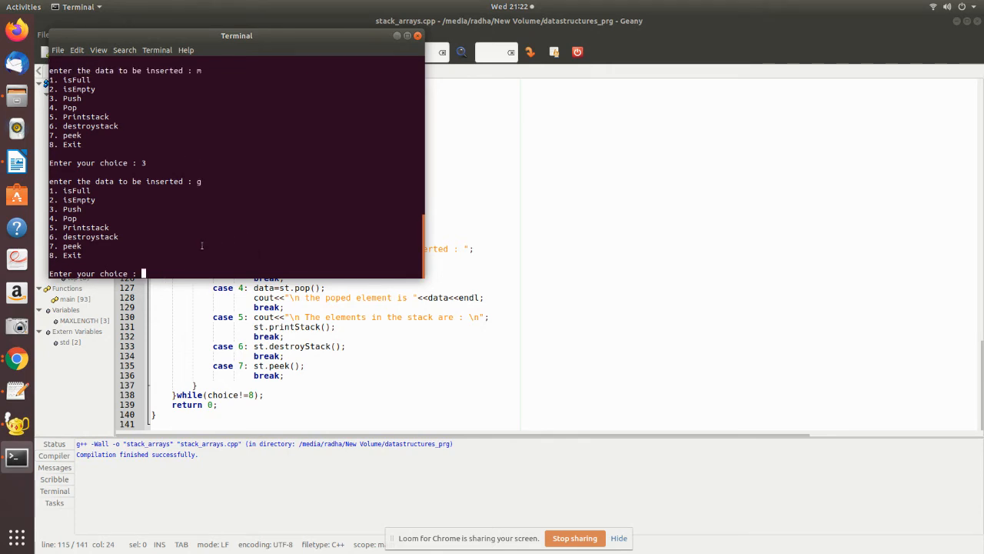
pyautogui.write('5')
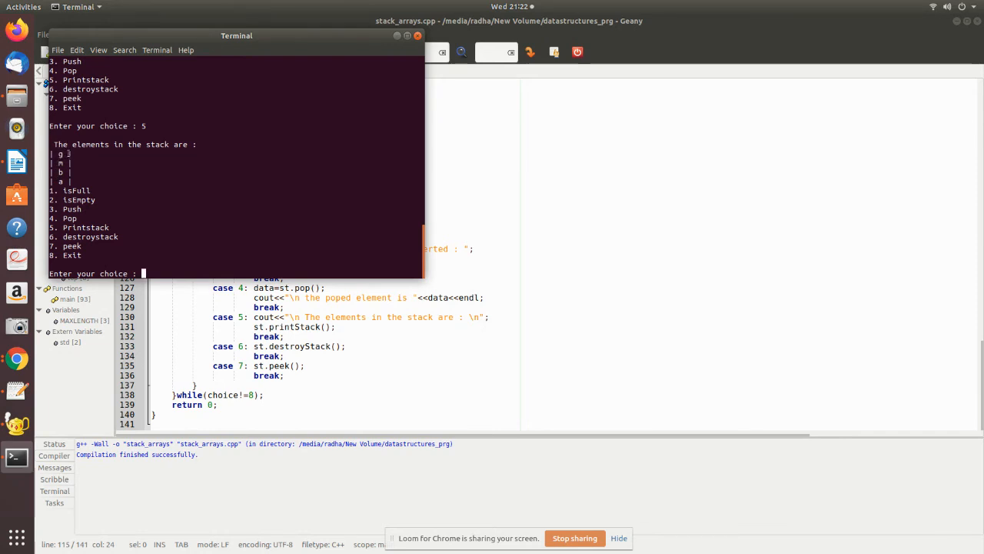
pyautogui.moveTo(189, 231)
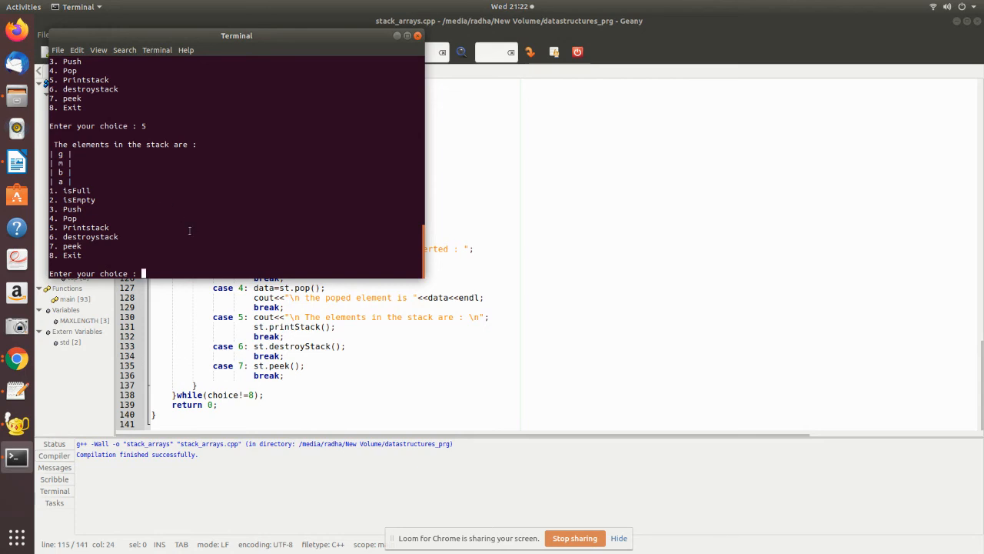
# Pop g with option 4 and print the remaining m, b, a with option 5
pyautogui.write('4')
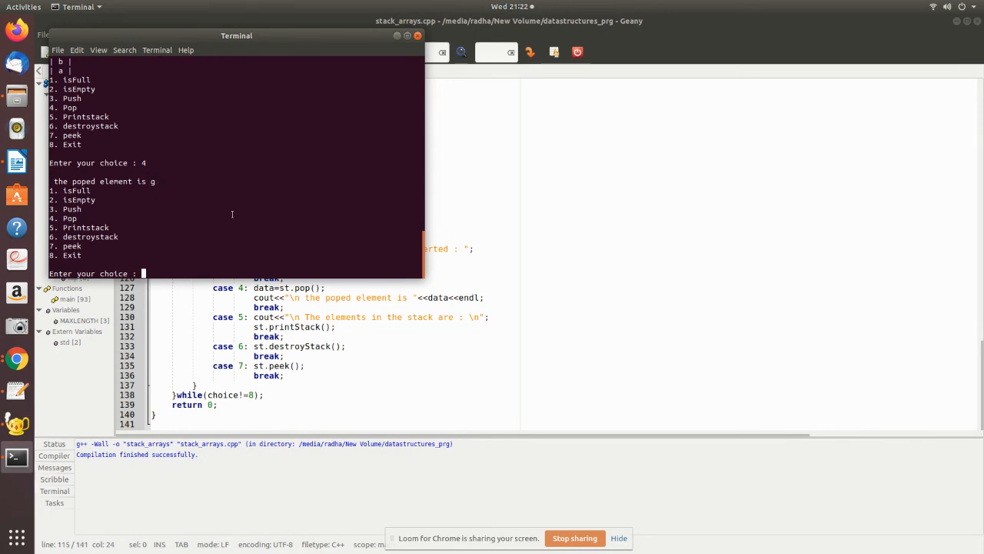
pyautogui.write('5')
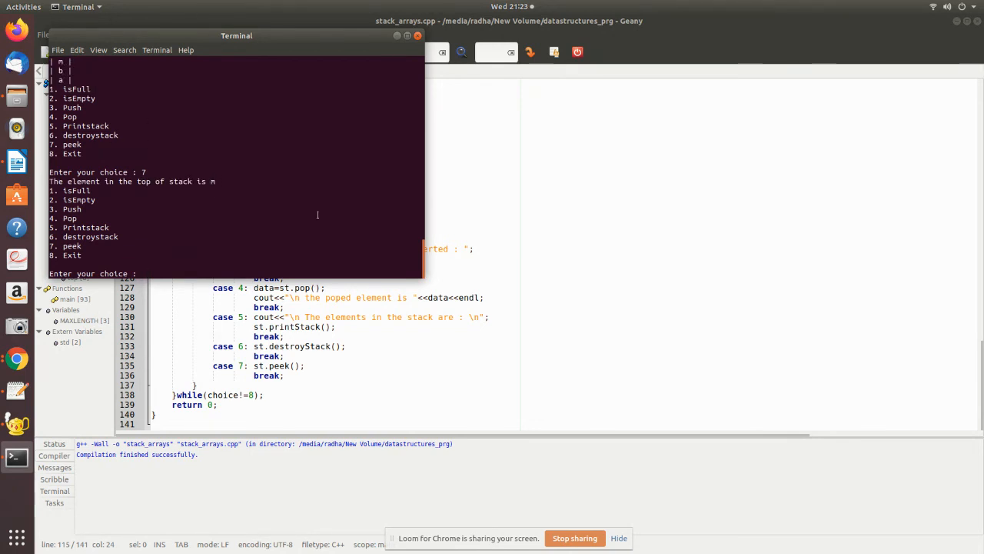
# Destroy the stack with 6, see pop 4 report empty, and exit with 8
pyautogui.write('6')
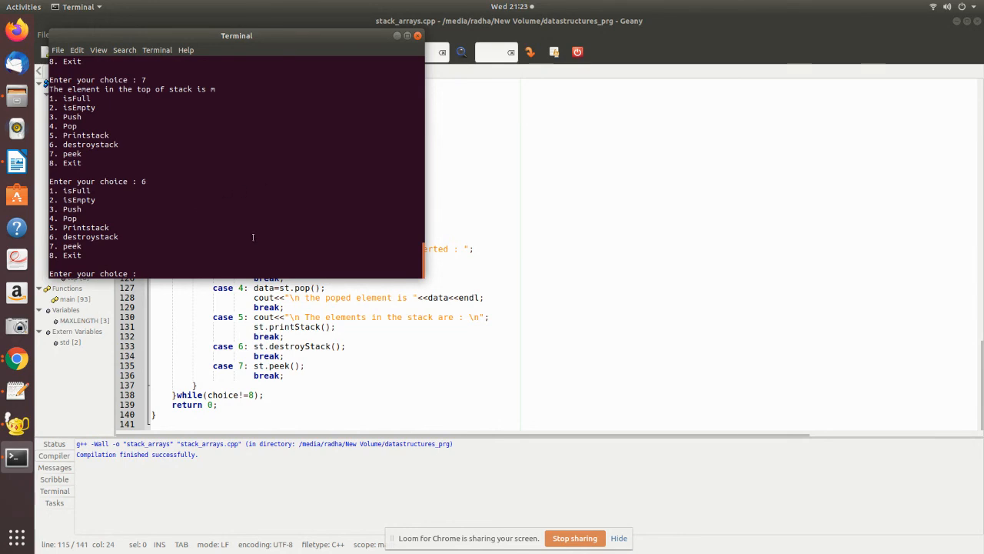
pyautogui.write('4')
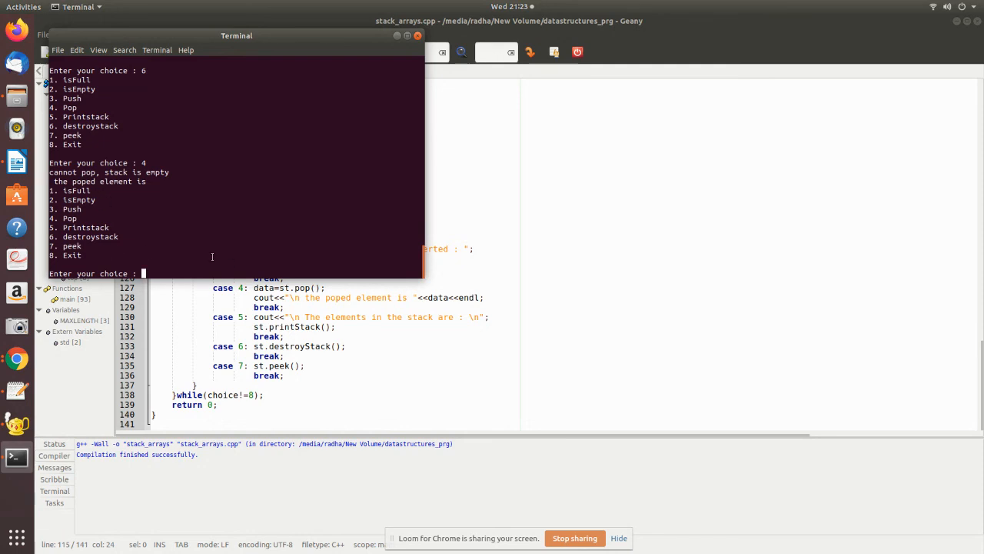
pyautogui.write('8')
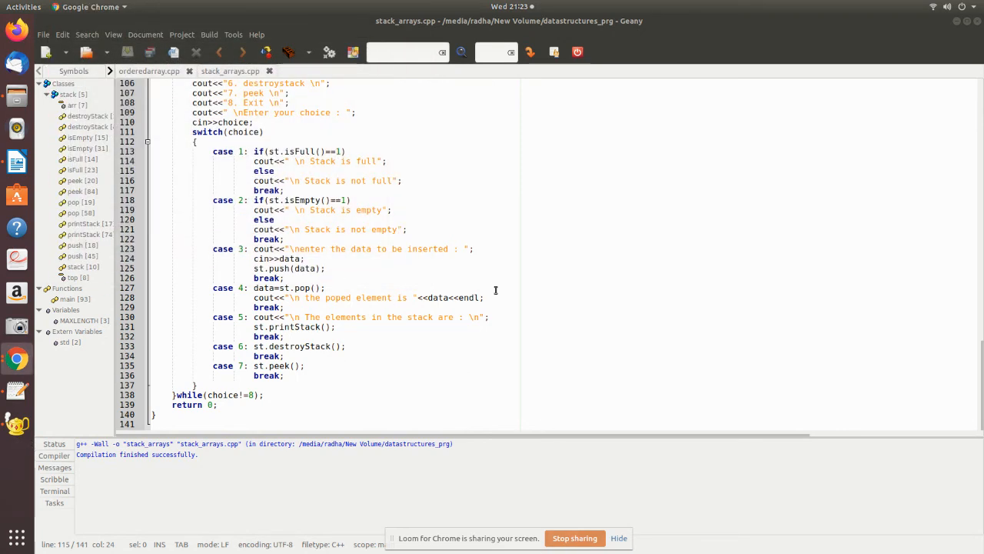
pyautogui.moveTo(570, 314)
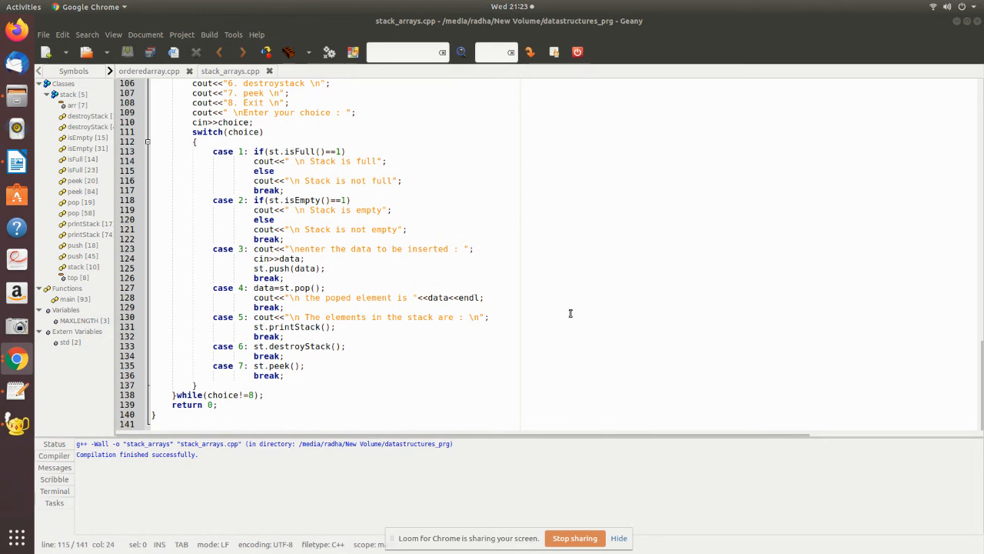
pyautogui.moveTo(359, 339)
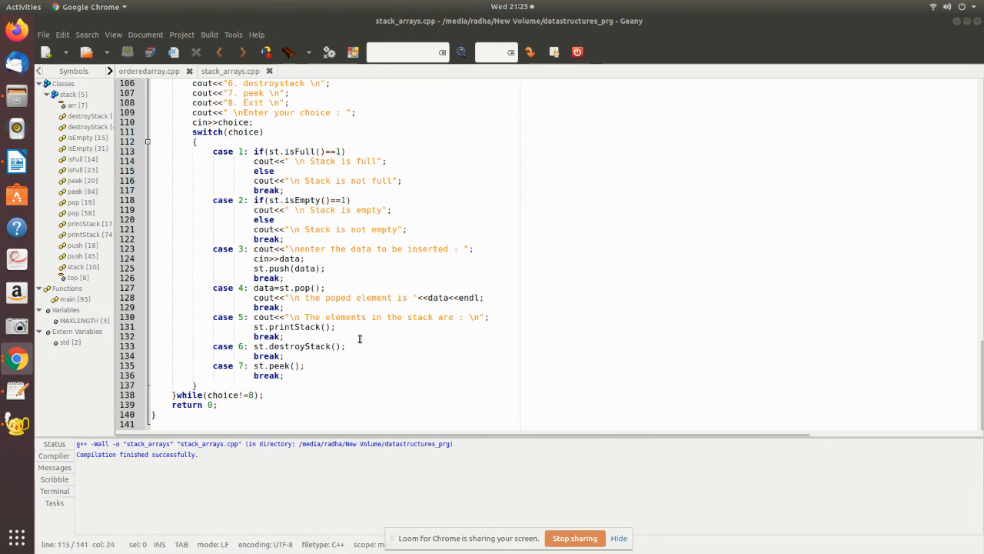